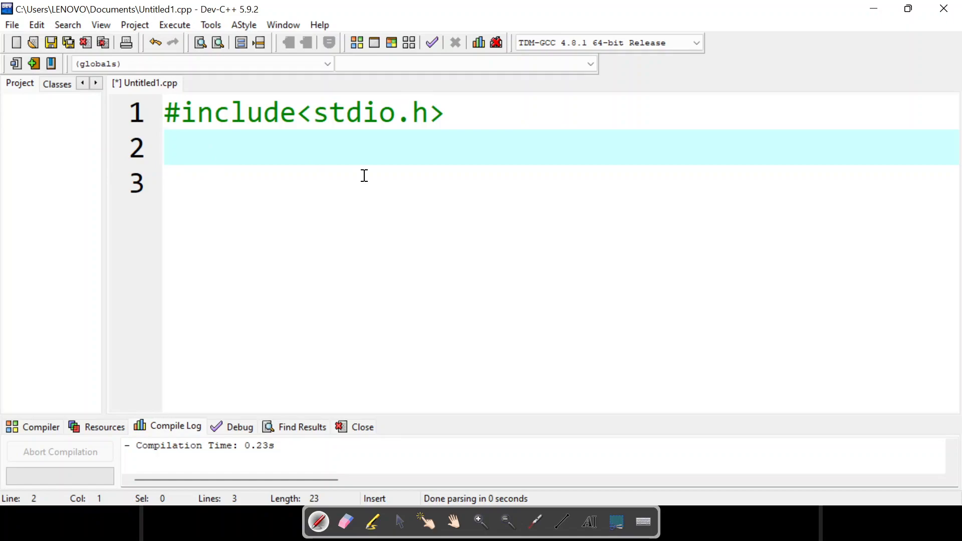
- Add the int main() function with its braces below the stdio.h include
text(int)
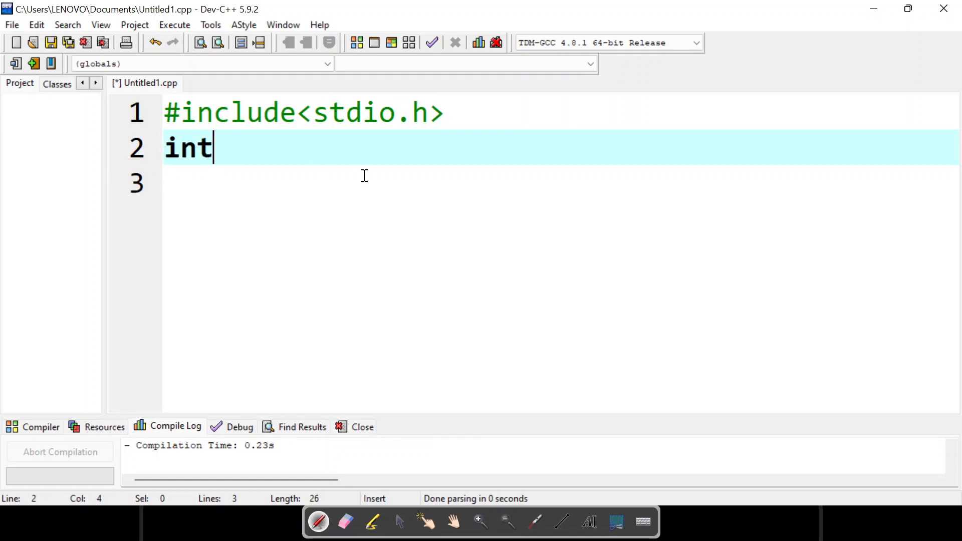
text(main())
click(561, 184)
text({)
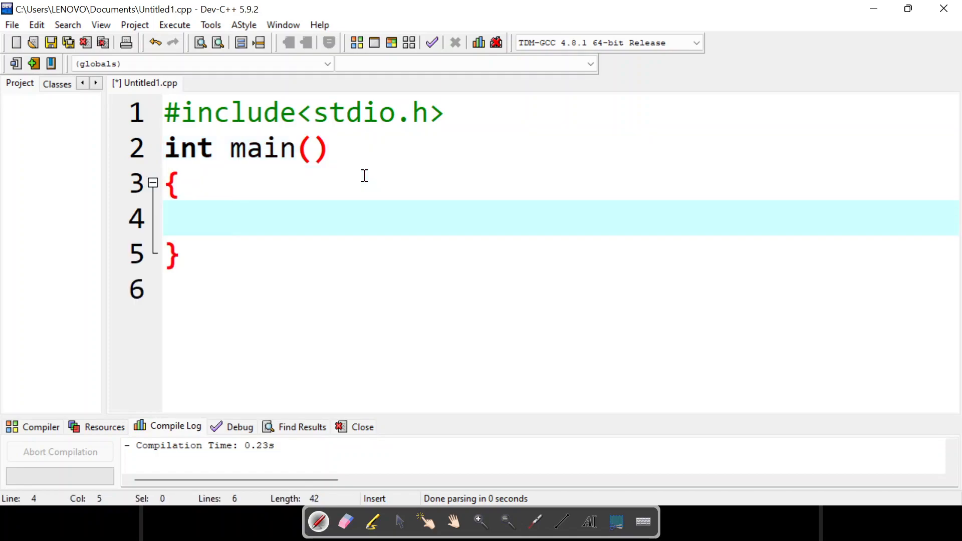
- Declare char str[] = "Hello" and a pointer *ptr inside main
text(char)
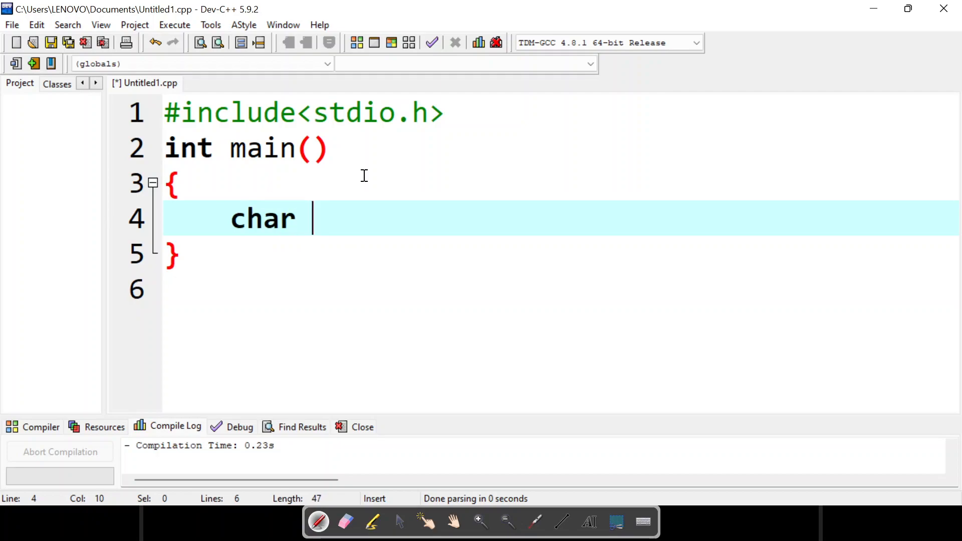
text(str)
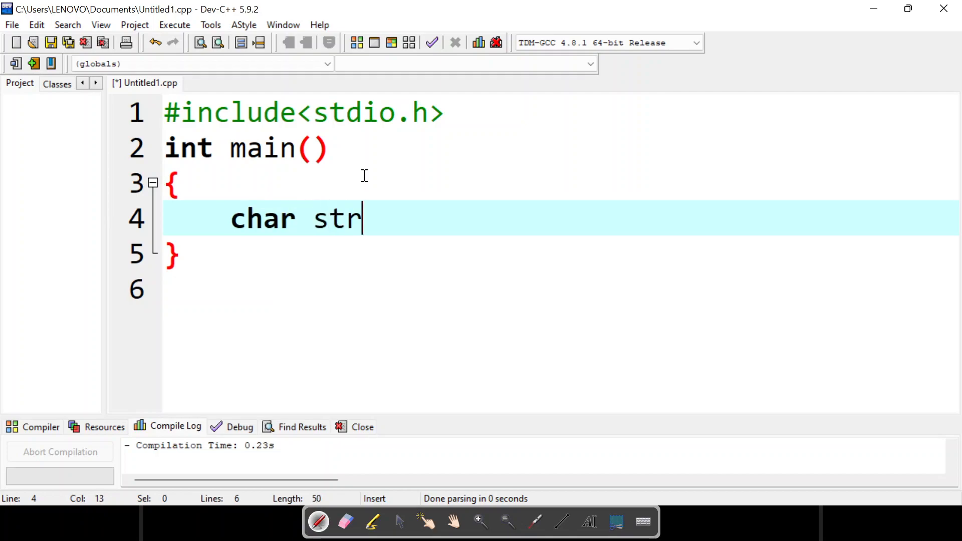
text([])
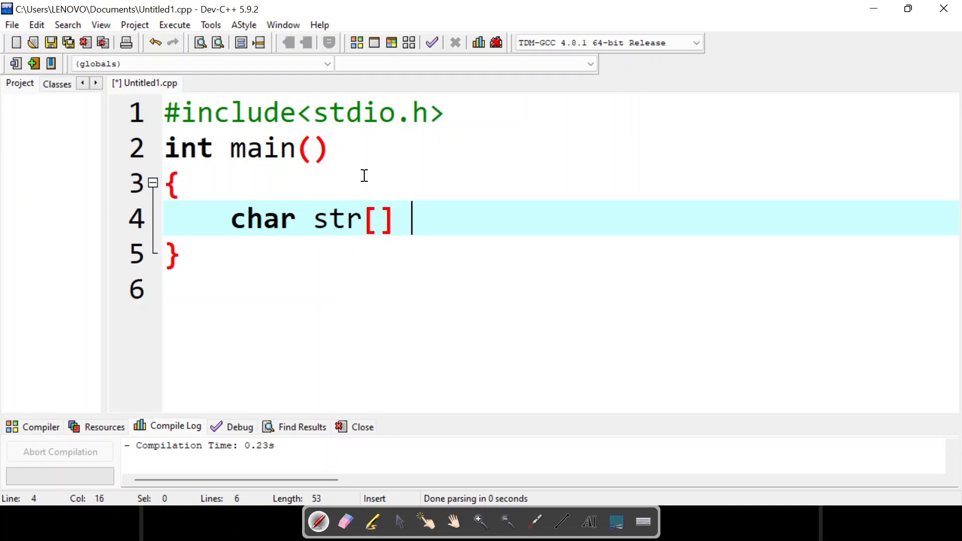
text(= "H")
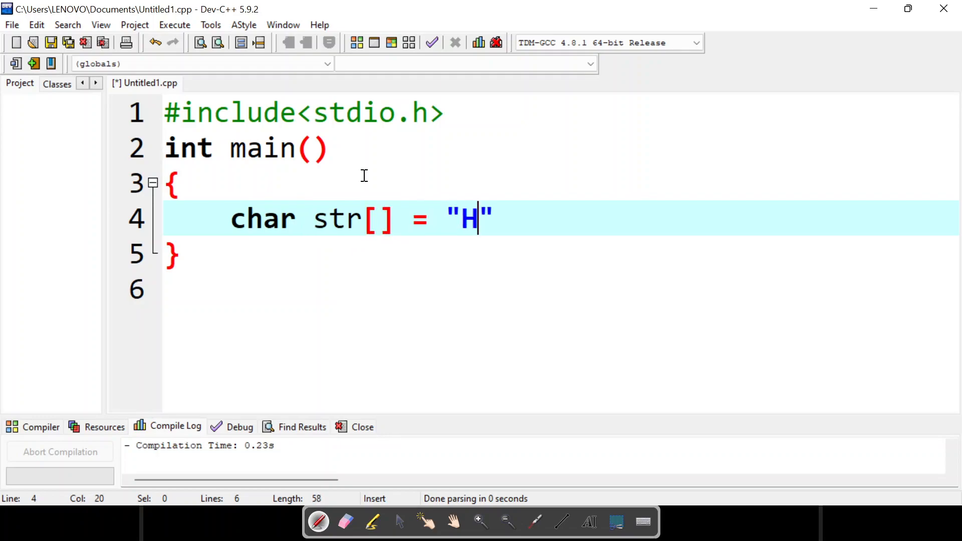
text(ello)
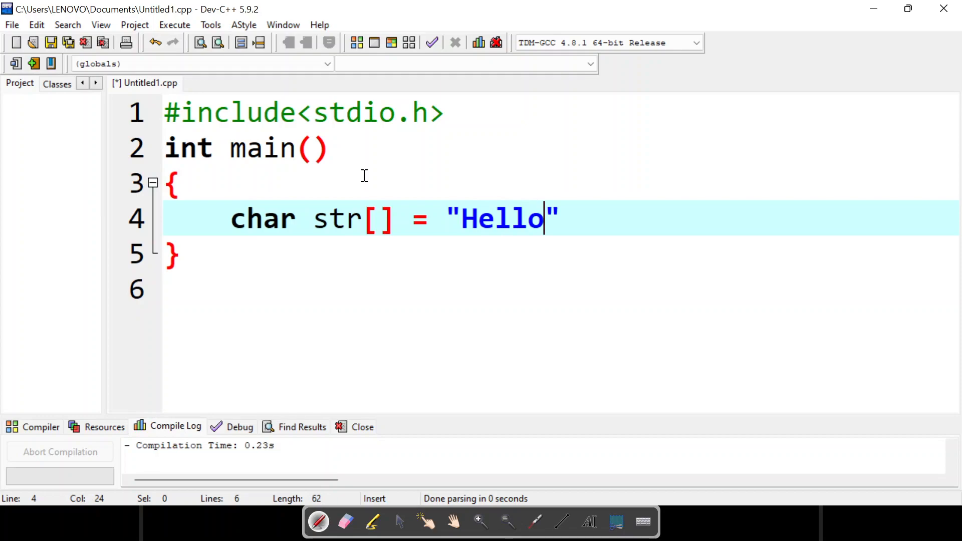
text(,)
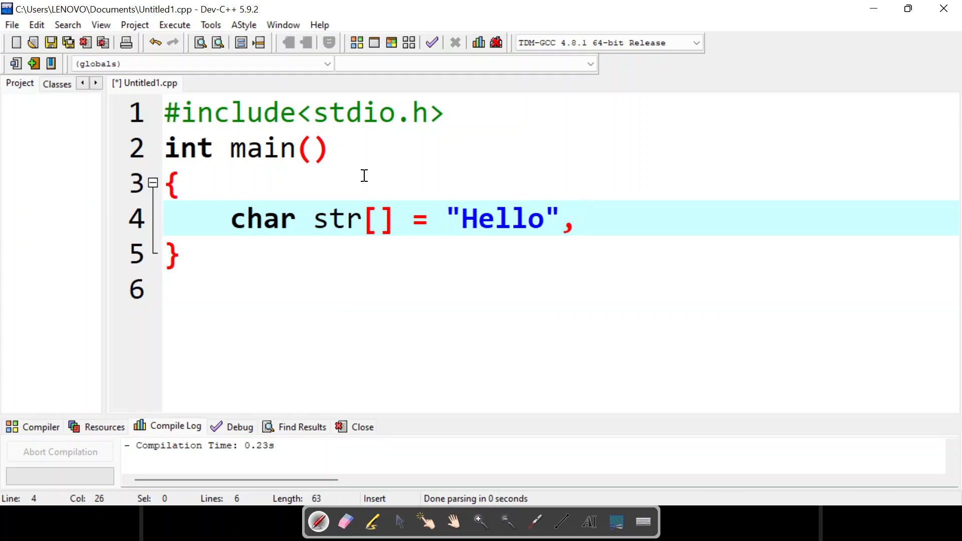
text(*ptr)
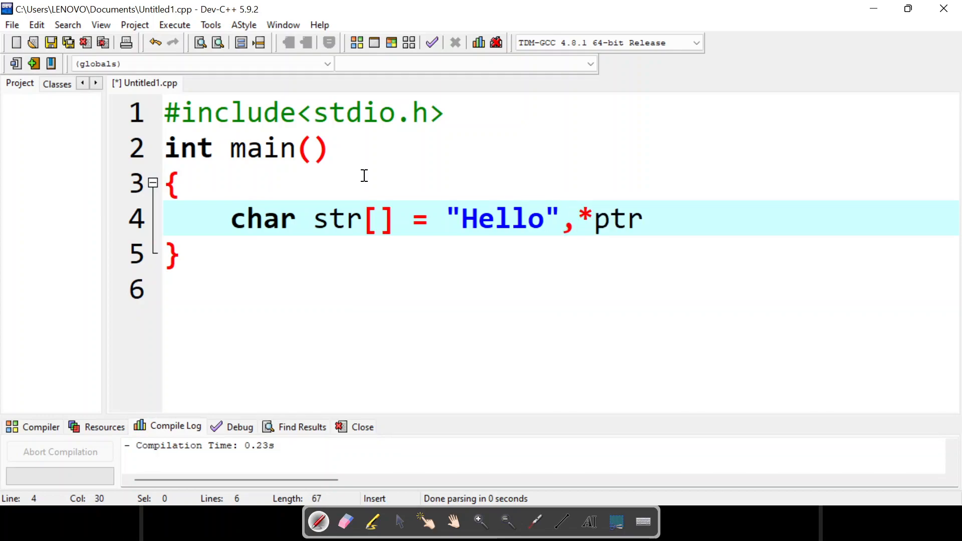
text(;)
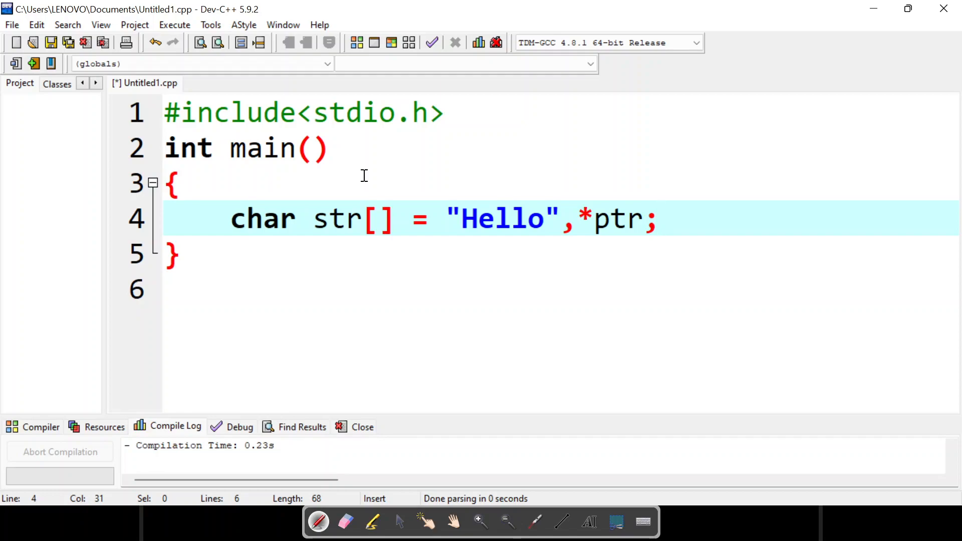
- Assign the array to the pointer with ptr = str; on a new line after the declaration
click(656, 220)
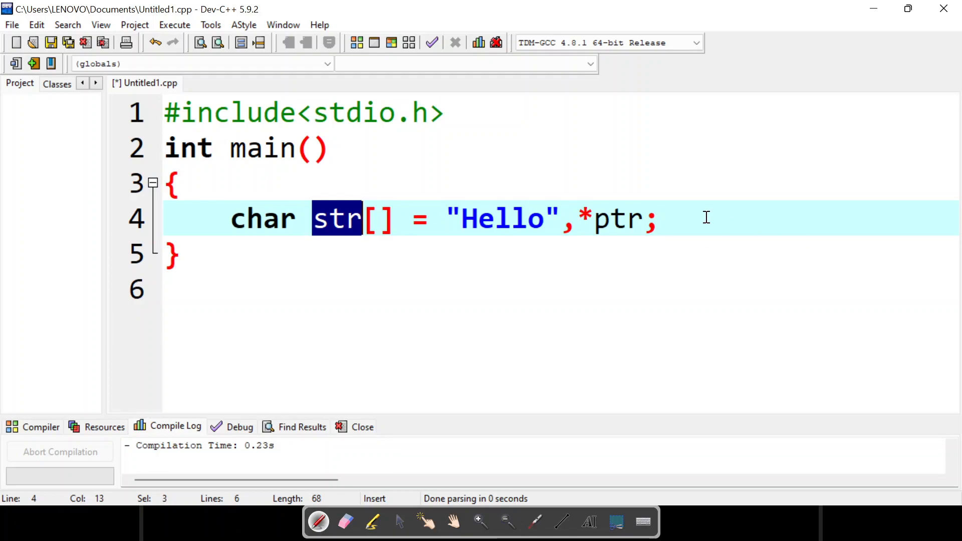
click(712, 218)
text(ptr)
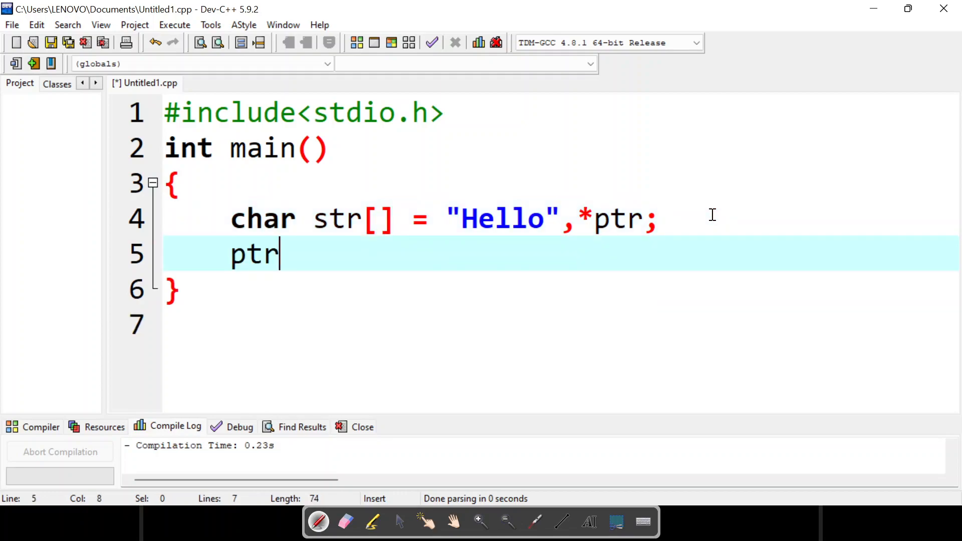
text(= str;)
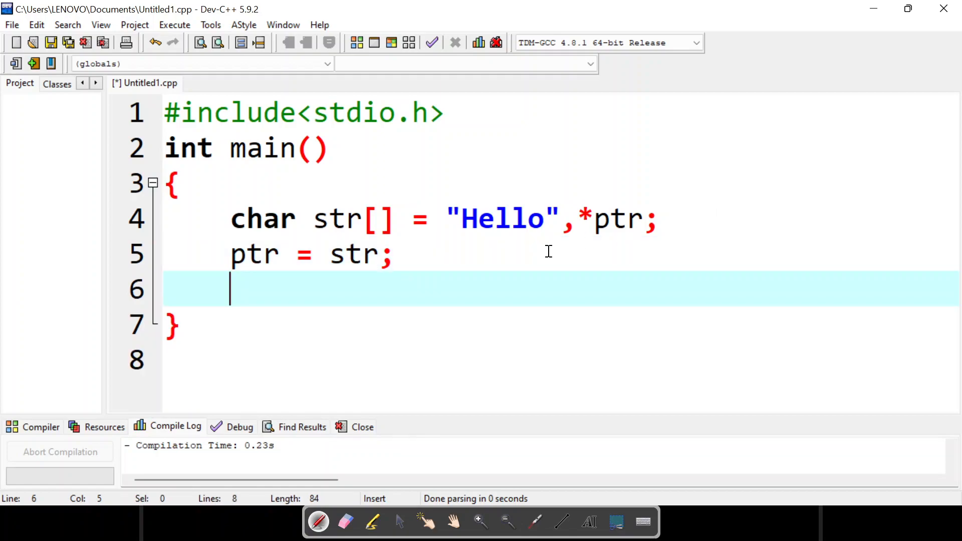
double_click(353, 253)
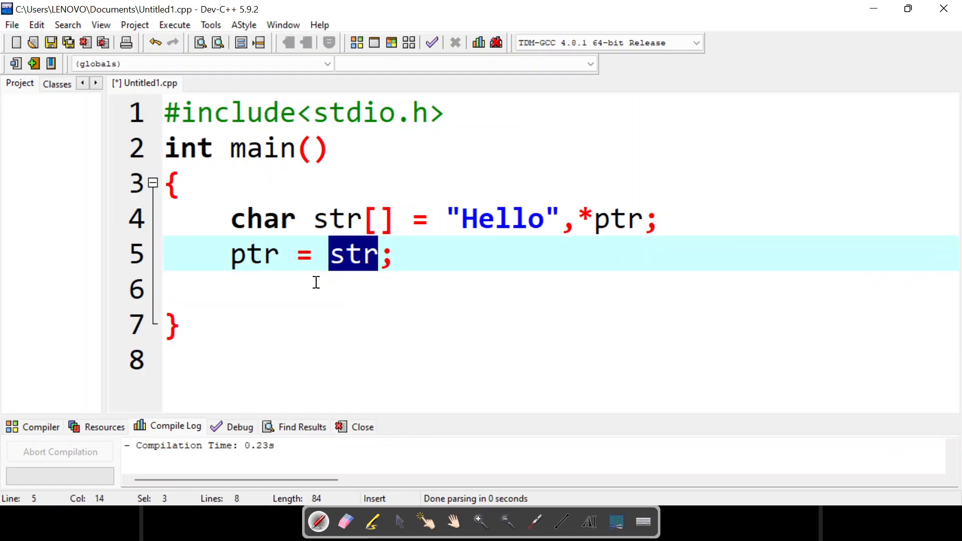
click(231, 290)
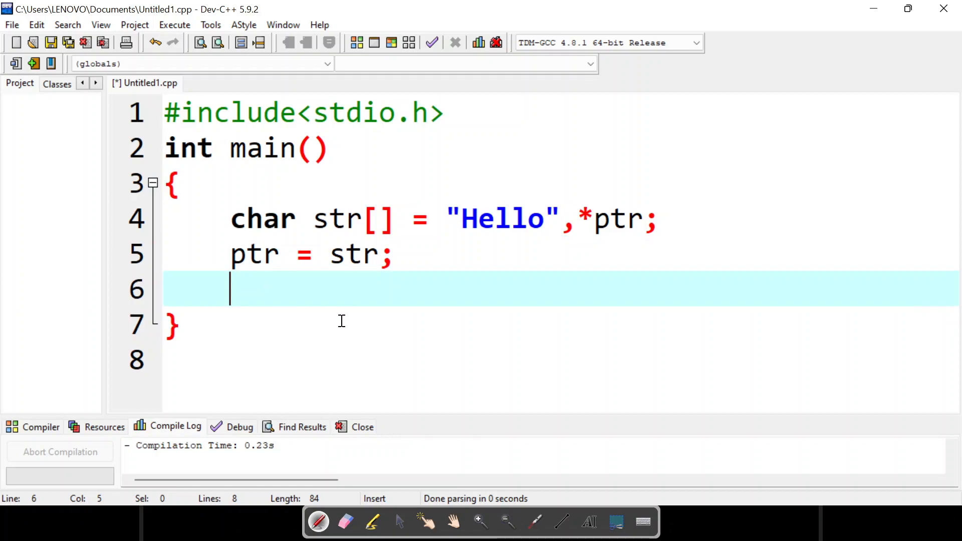
mouse_move(518, 289)
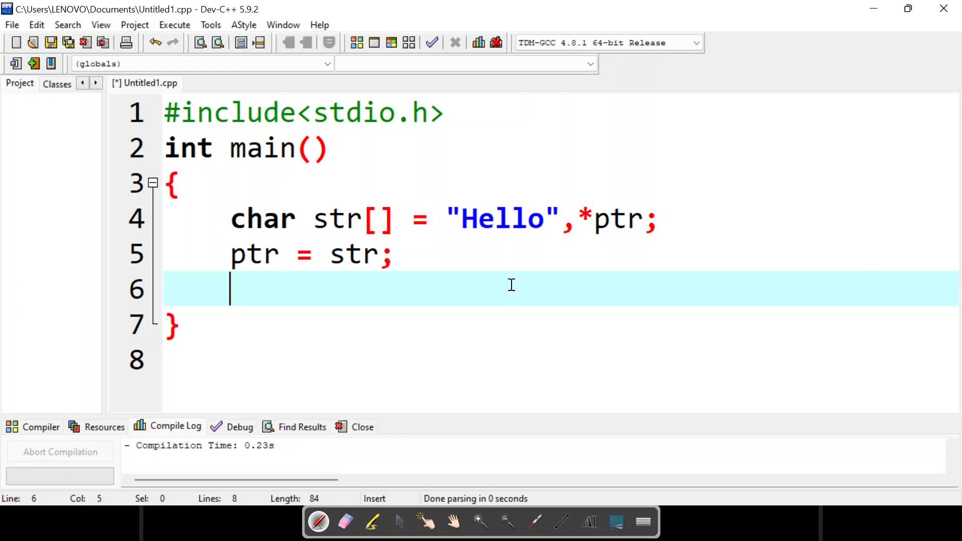
- Write a while loop that runs while *ptr != '\0'
text(wh)
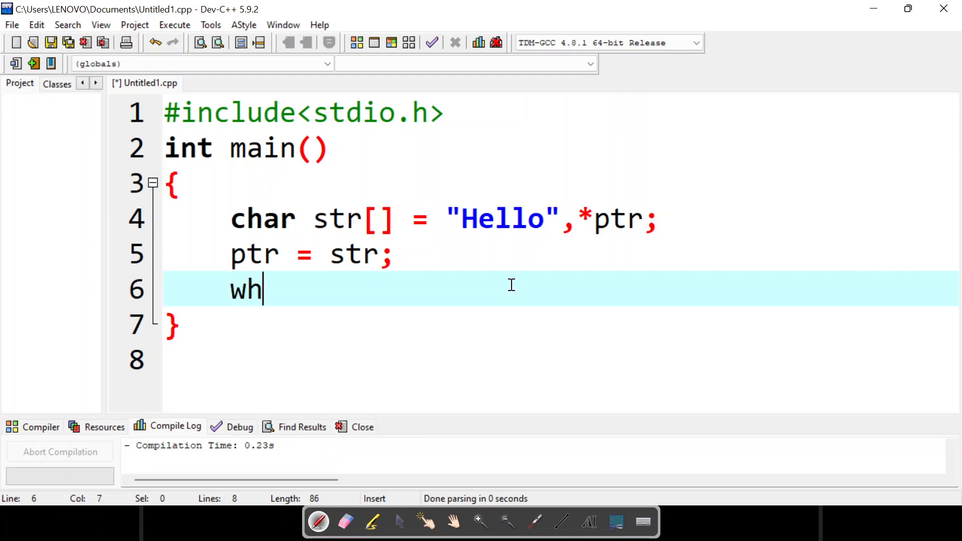
text(ile())
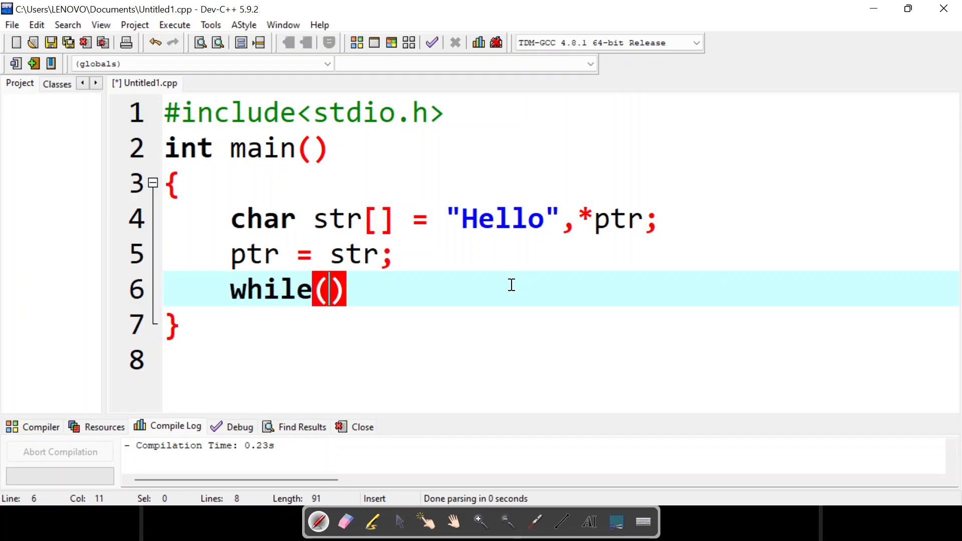
text(*)
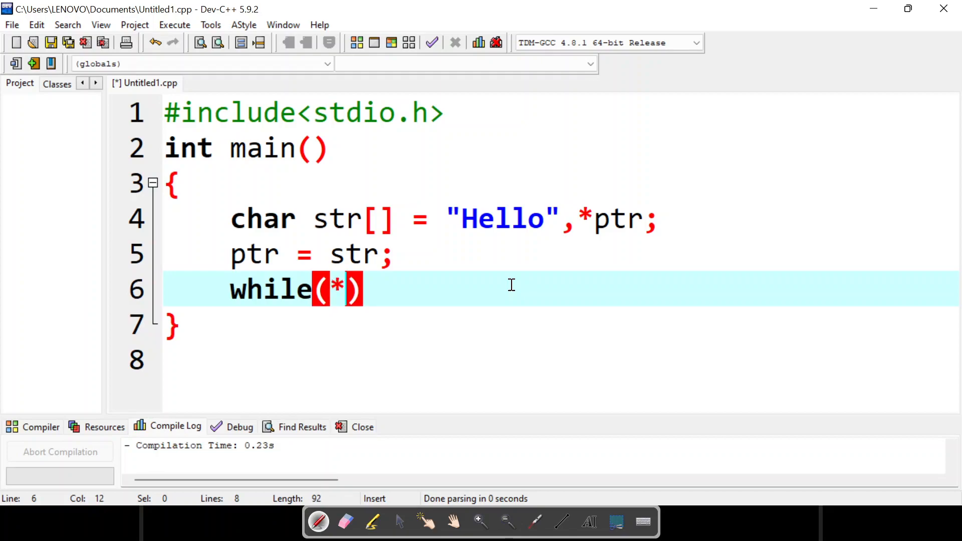
text(ptr!)
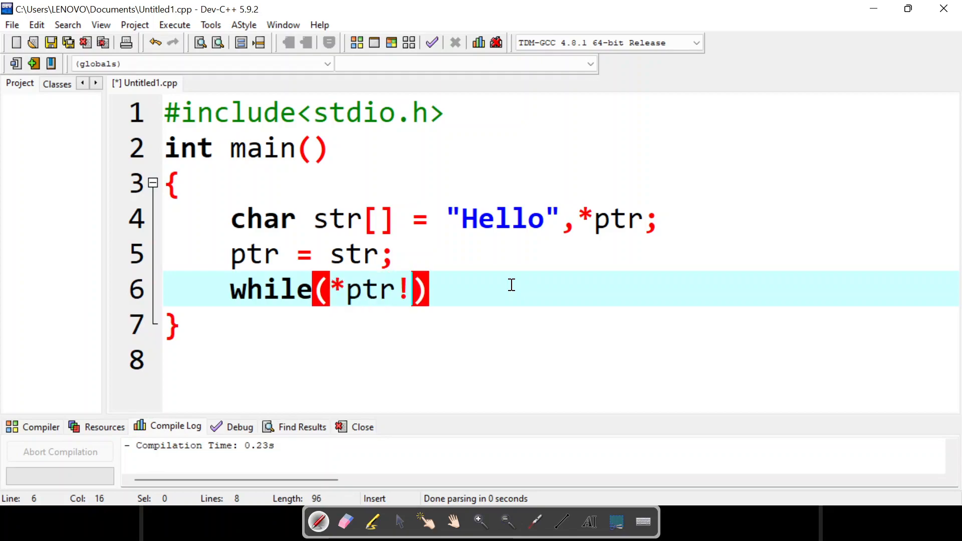
text(='\0')
text({)
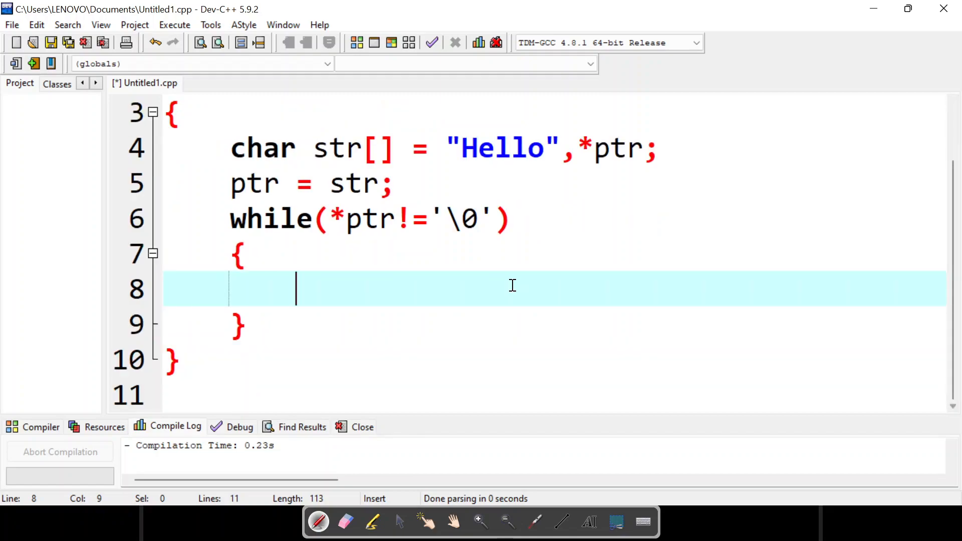
- Inside the loop, print *ptr with printf("%d") and advance the pointer with ptr++;
text(prin)
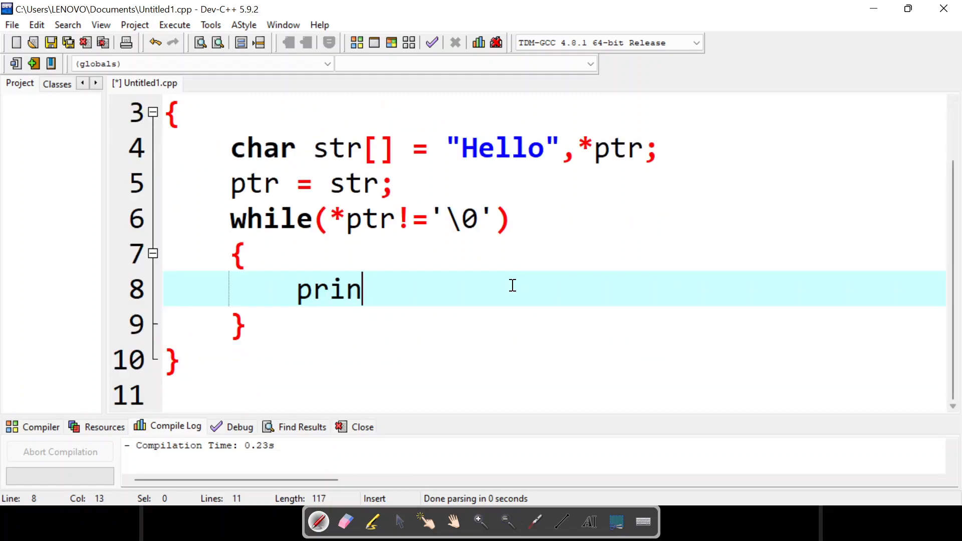
text(tf(""))
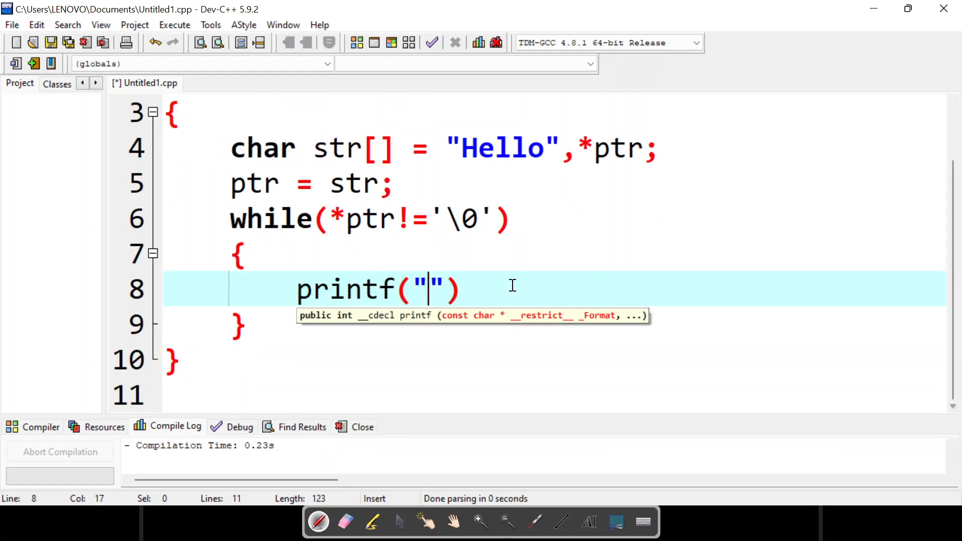
text(%d)
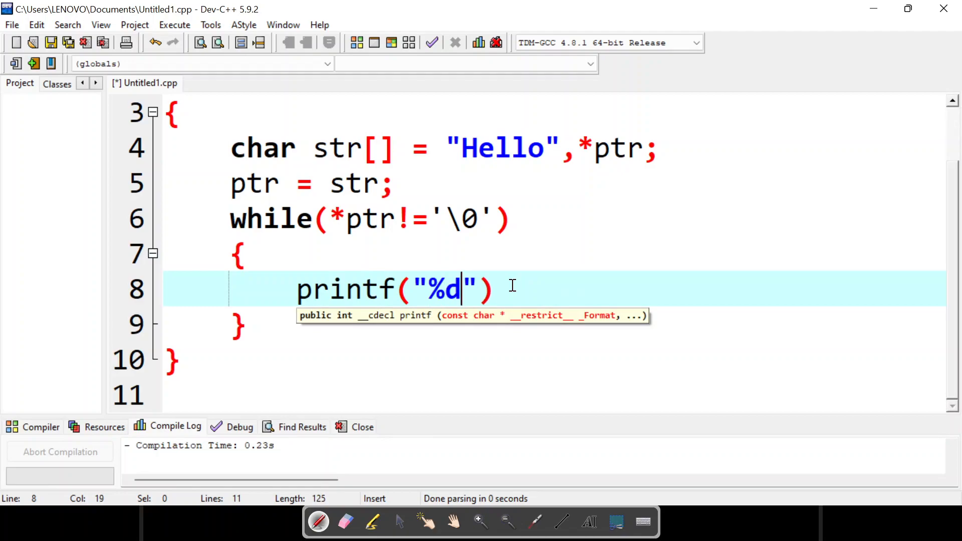
text(,))
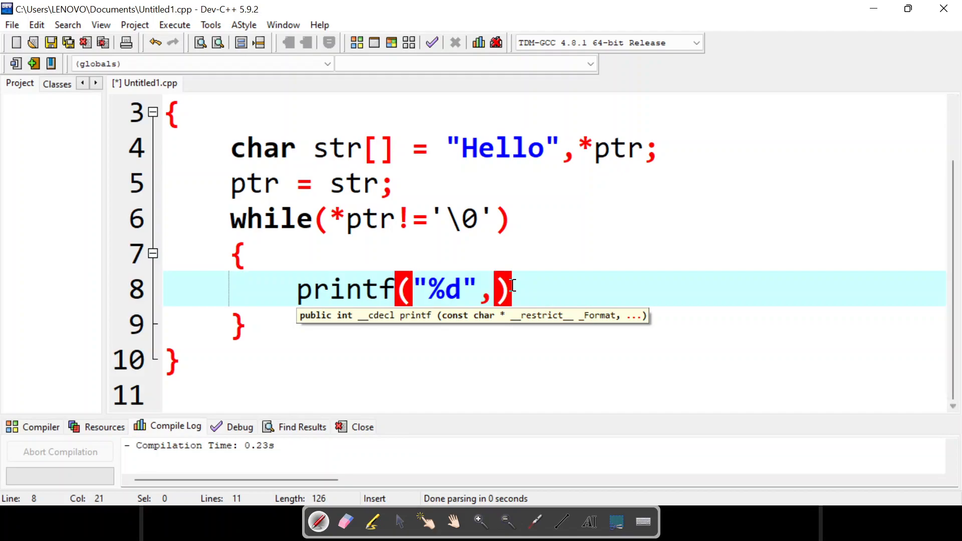
text(ptr)
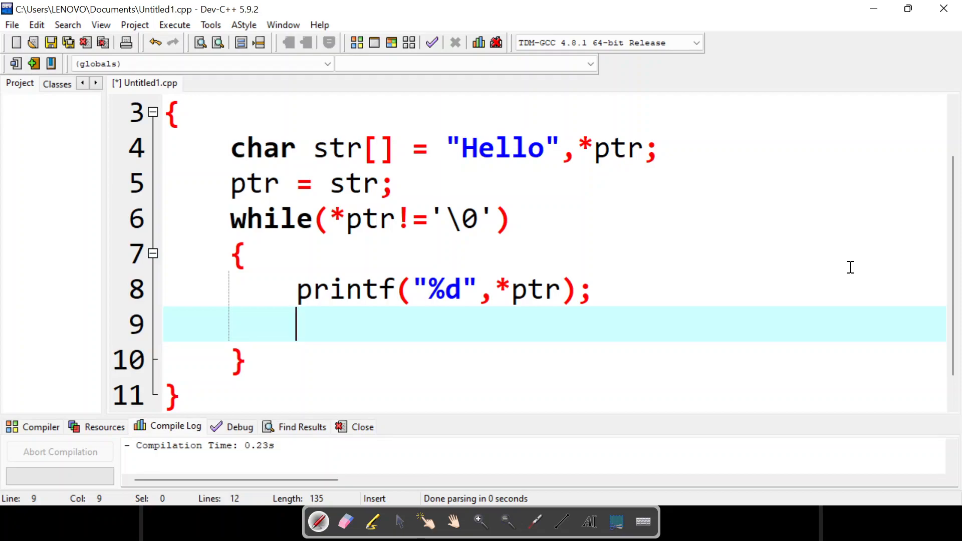
text(p)
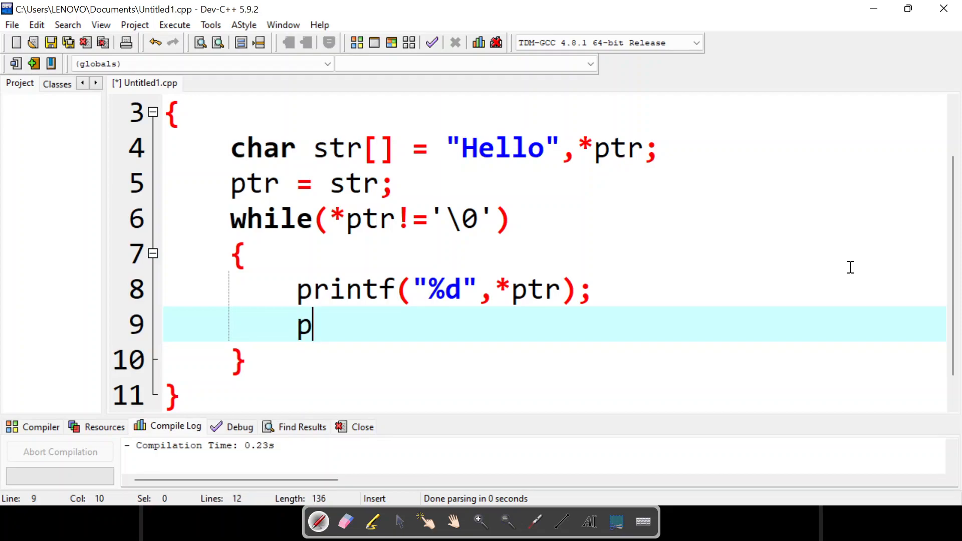
text(tr++)
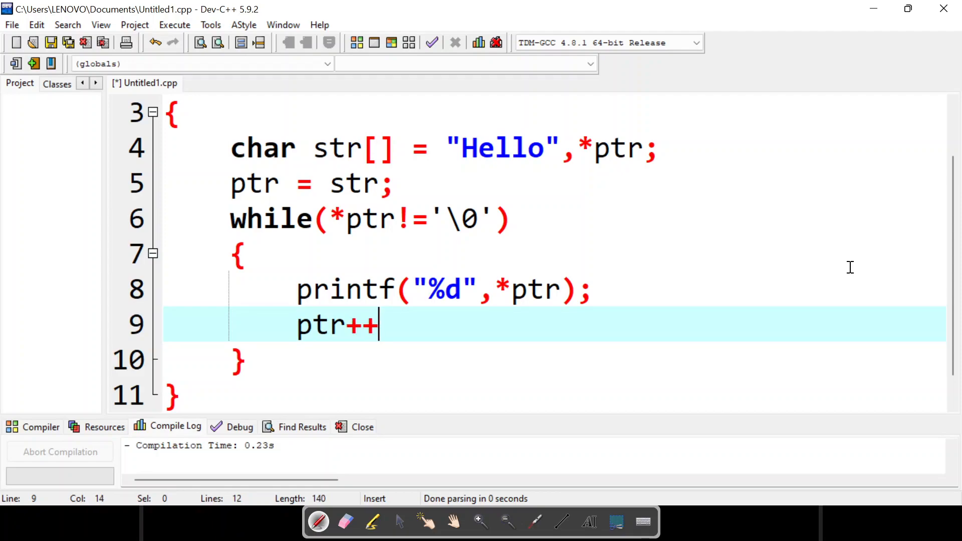
text(;)
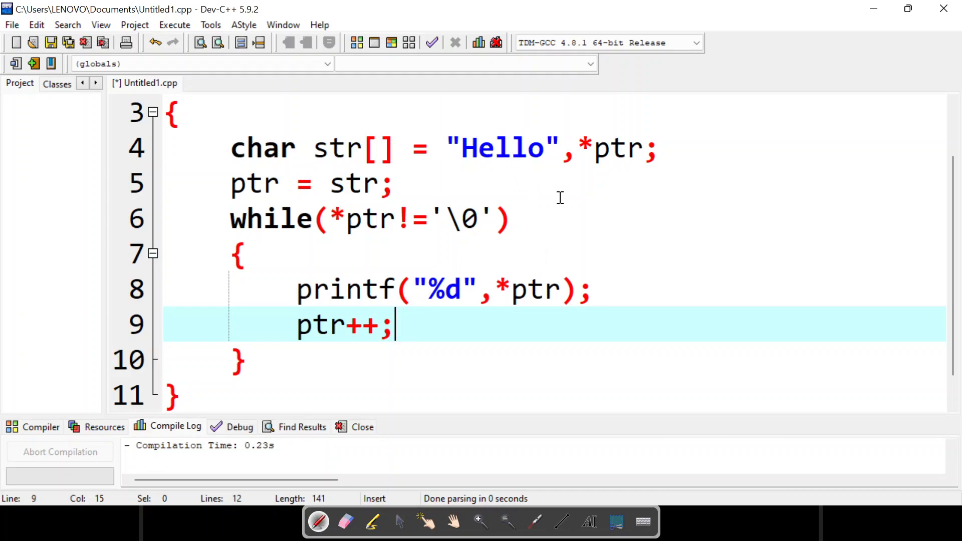
mouse_move(498, 332)
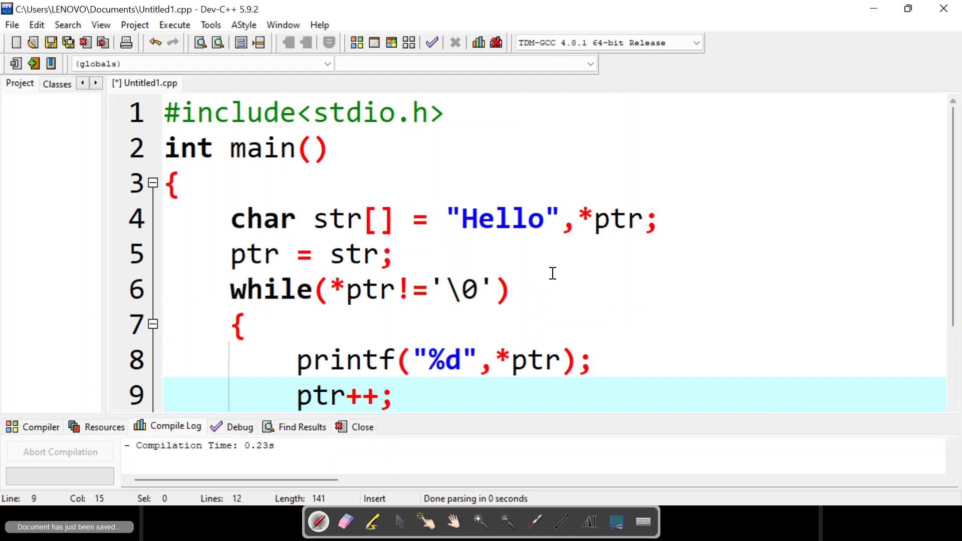
- Compile and run once, then change the printf format specifier from %d to %c
click(174, 24)
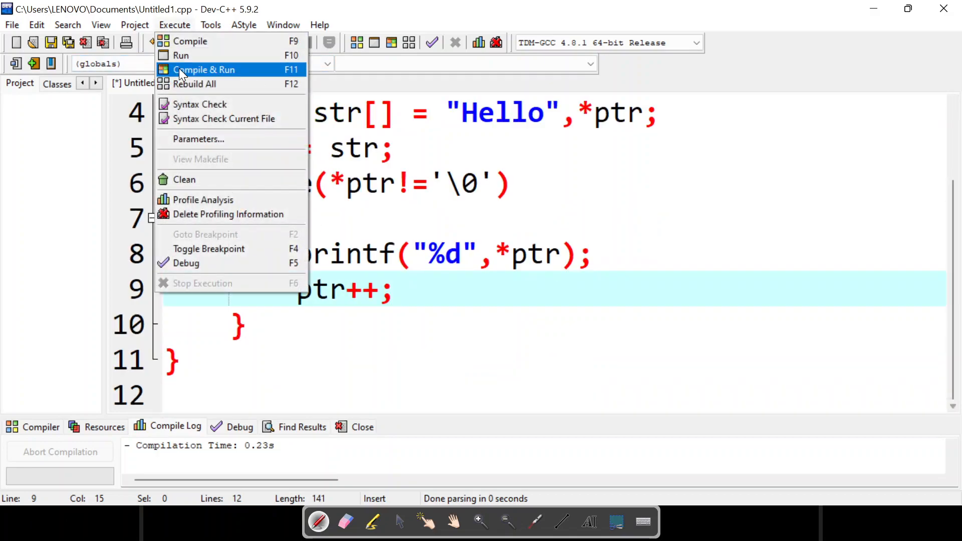
click(205, 69)
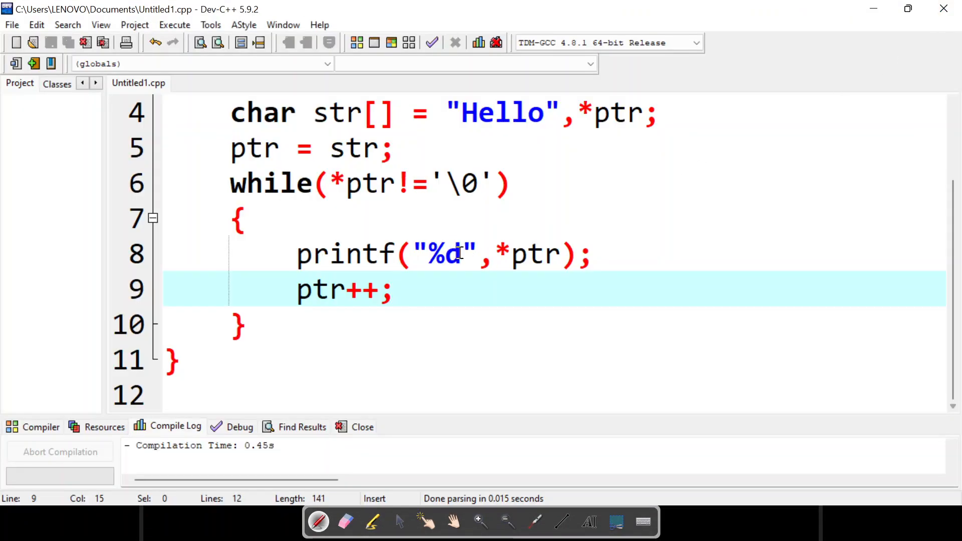
text(c)
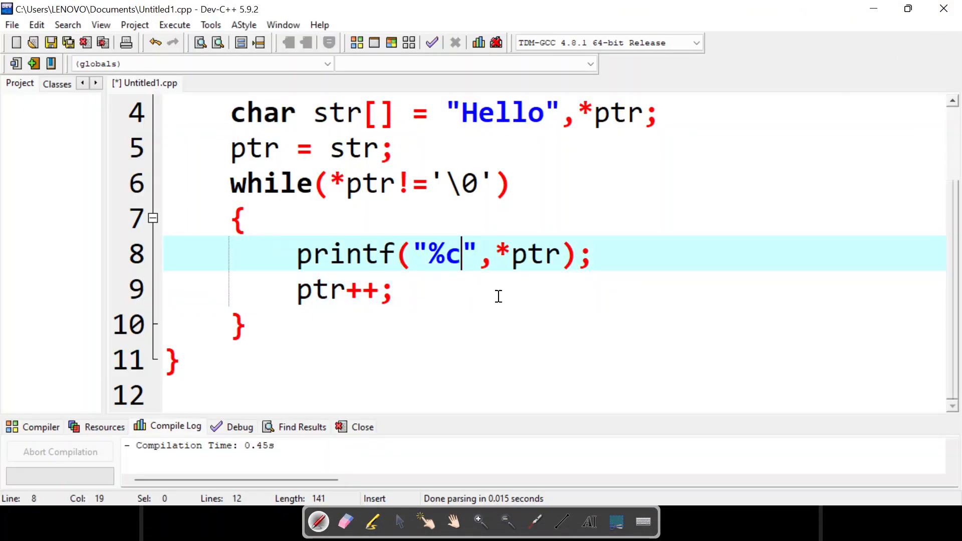
click(397, 289)
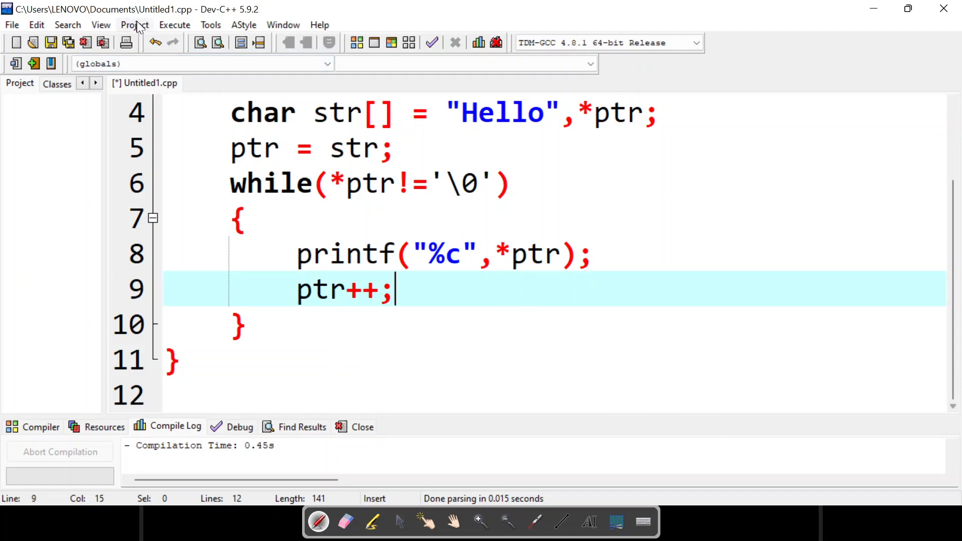
- Compile and run the corrected program so the console prints Hello
click(175, 25)
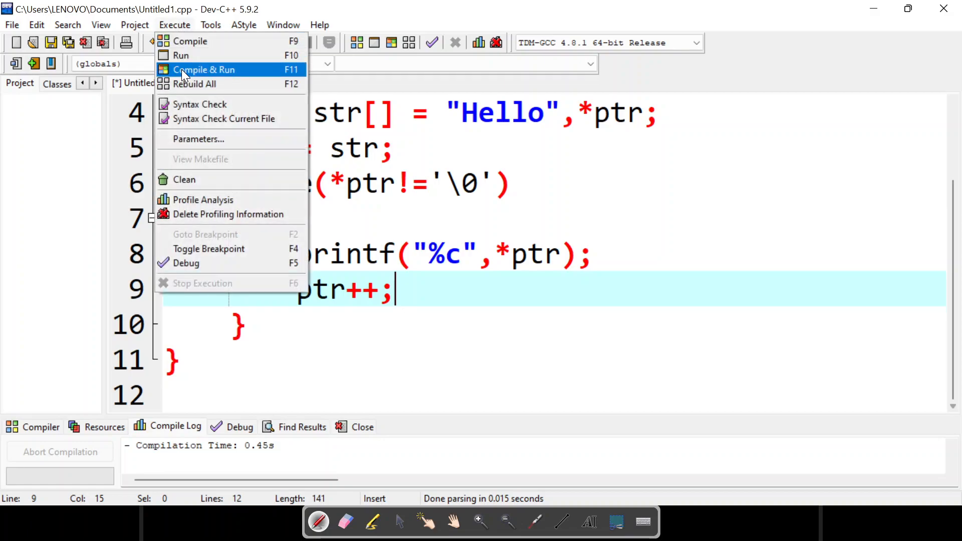
click(204, 69)
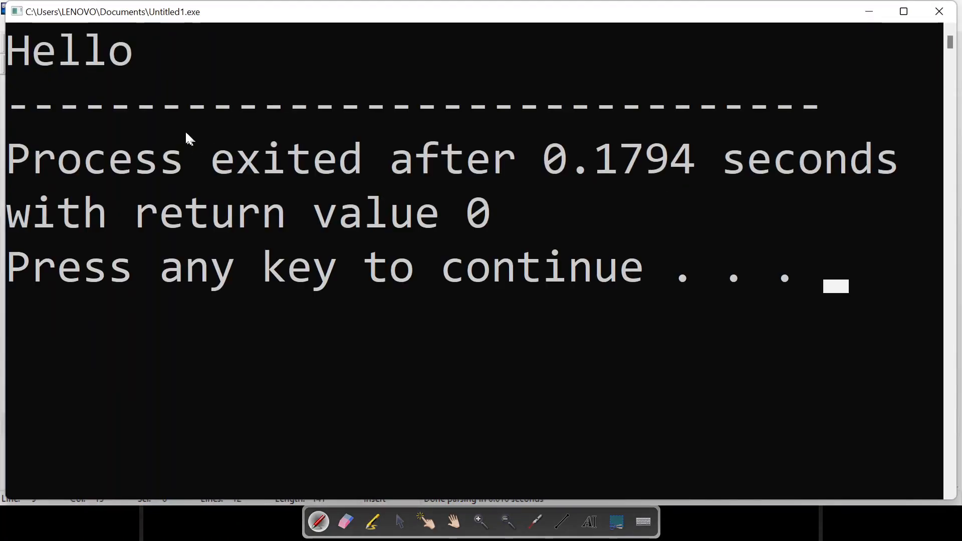
mouse_move(159, 91)
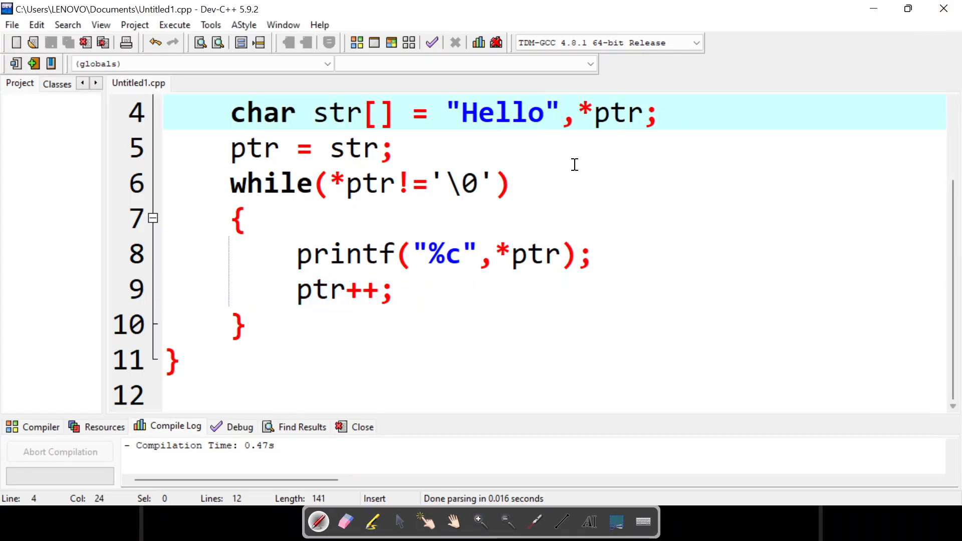
- Extend the string literal to "Hello World" and compile the updated program
text(Wo)
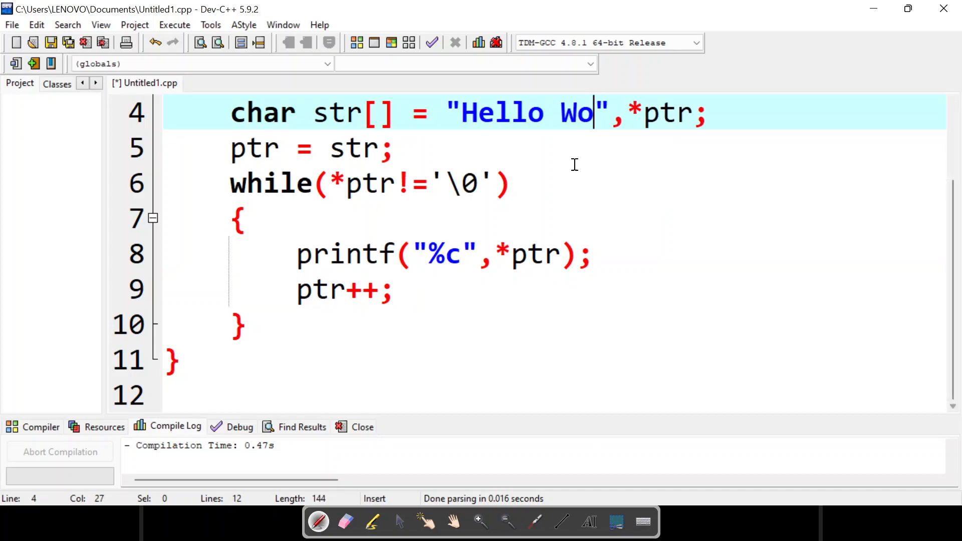
text(rld)
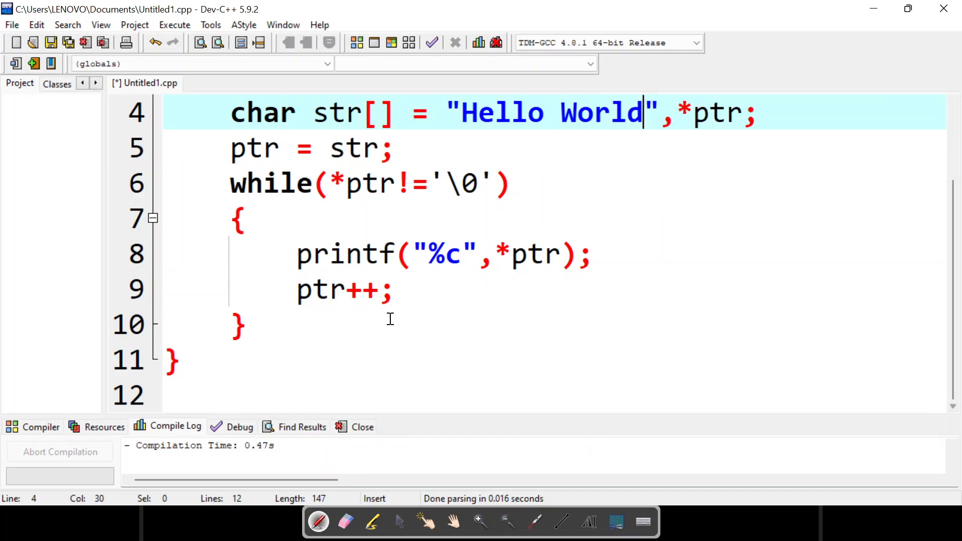
click(174, 24)
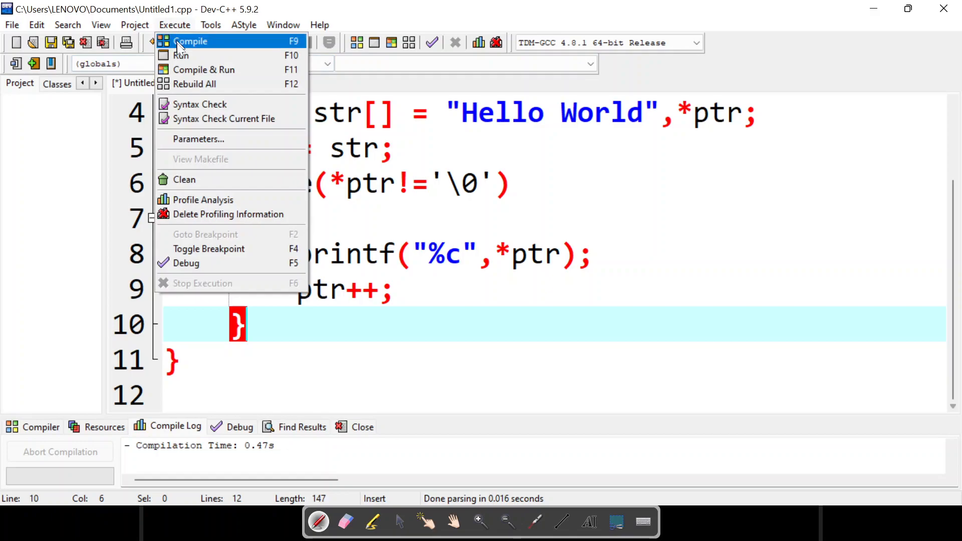
click(182, 55)
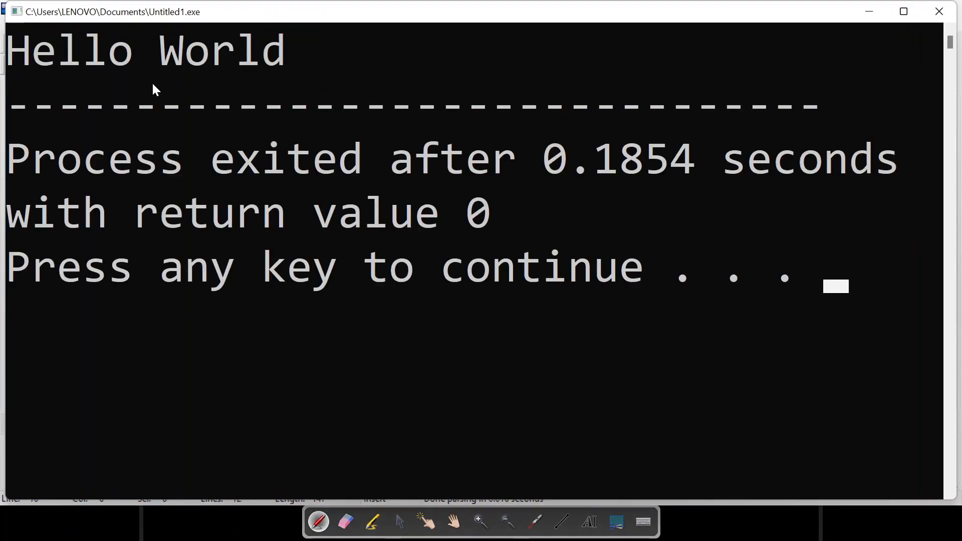
mouse_move(951, 31)
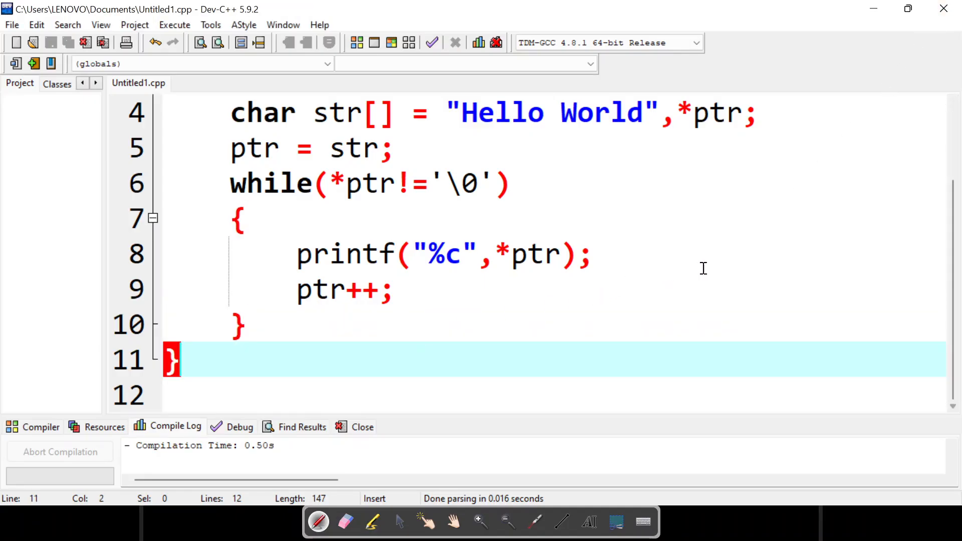
mouse_move(731, 251)
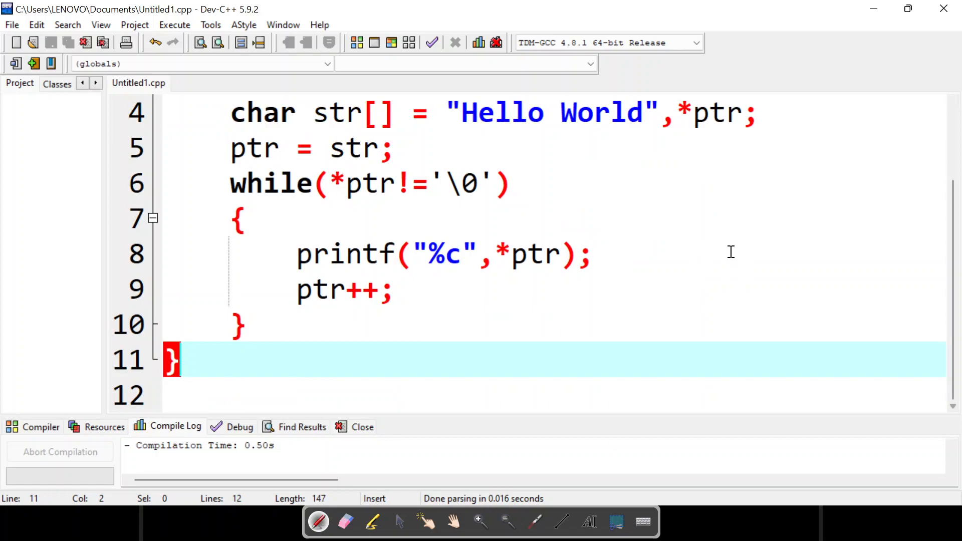